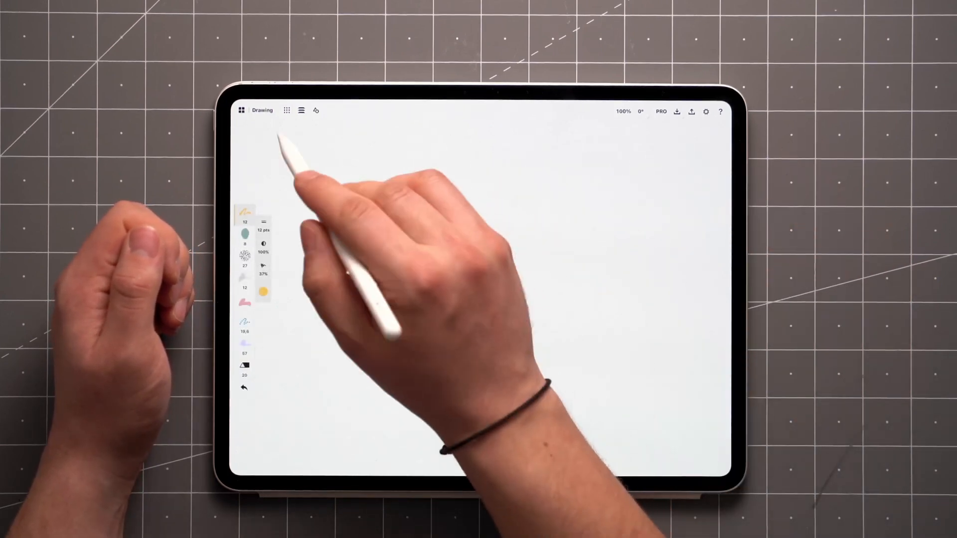
- Show the Precision and Layers panels, then collapse the layer list
left_click(301, 109)
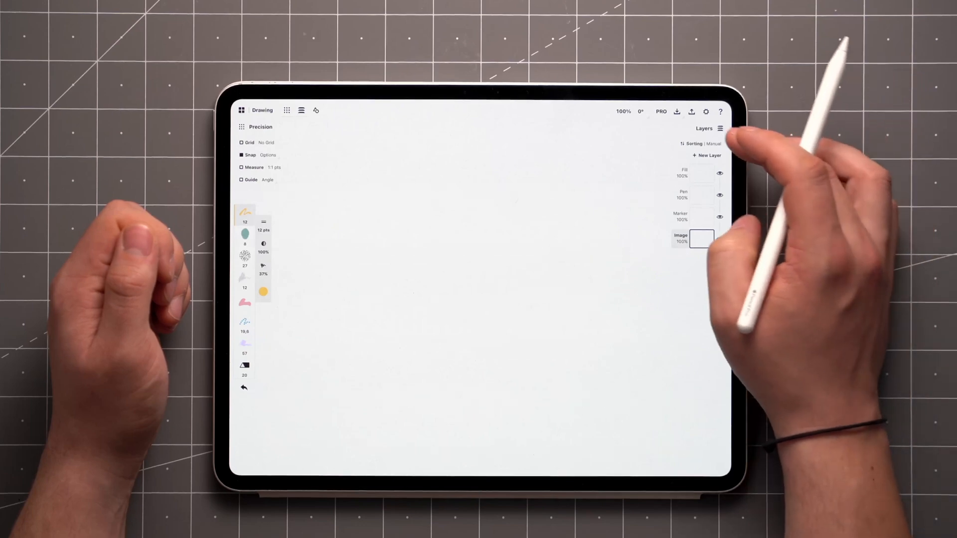
left_click(723, 127)
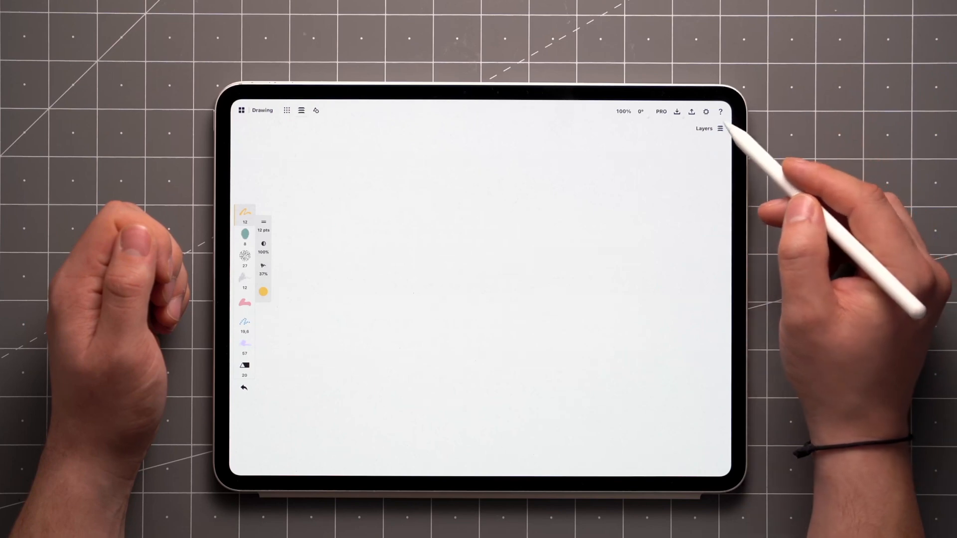
- Expand the layer list and bring up Settings on the Interaction tab with stylus double-tap and squeeze options
left_click(719, 128)
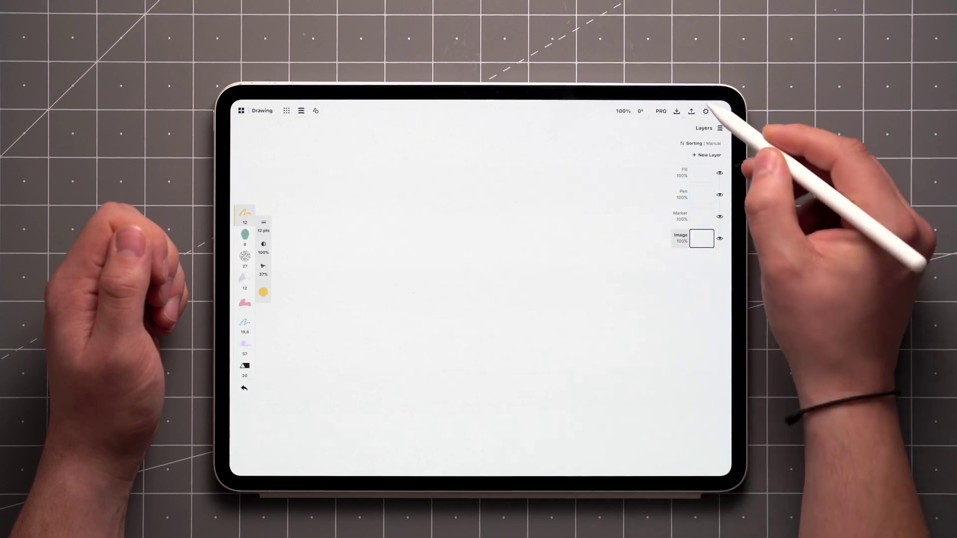
left_click(706, 112)
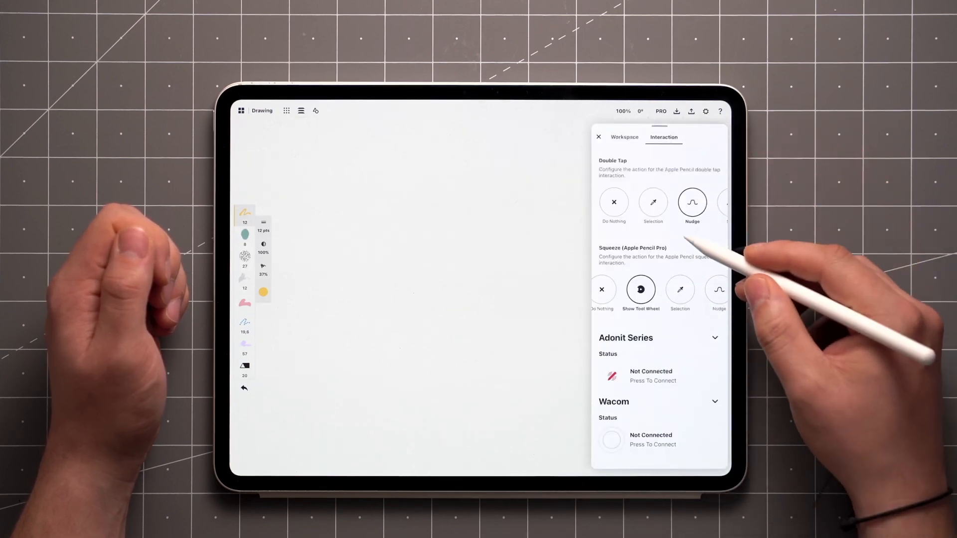